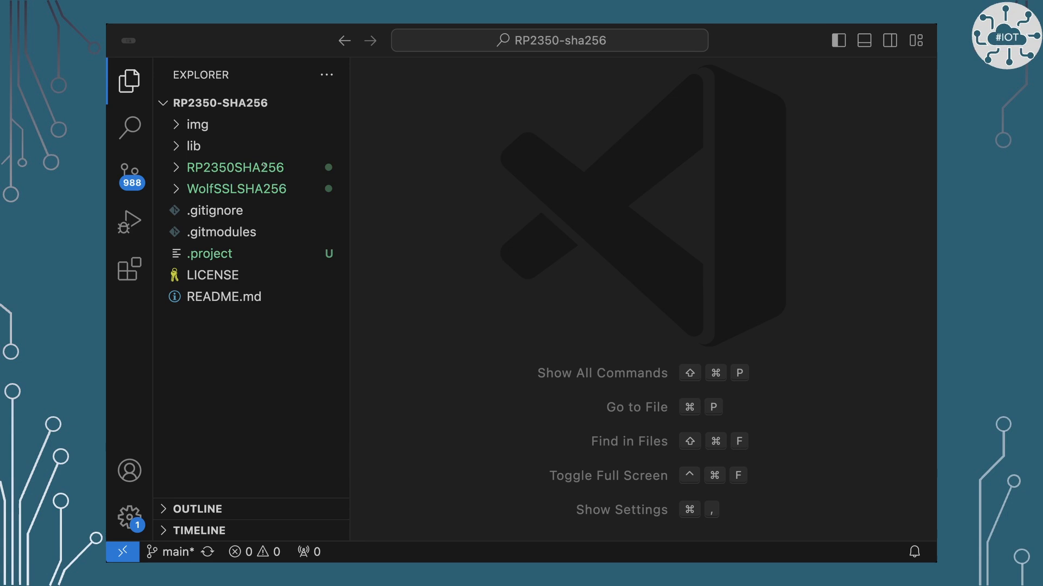
mouse_move(249, 154)
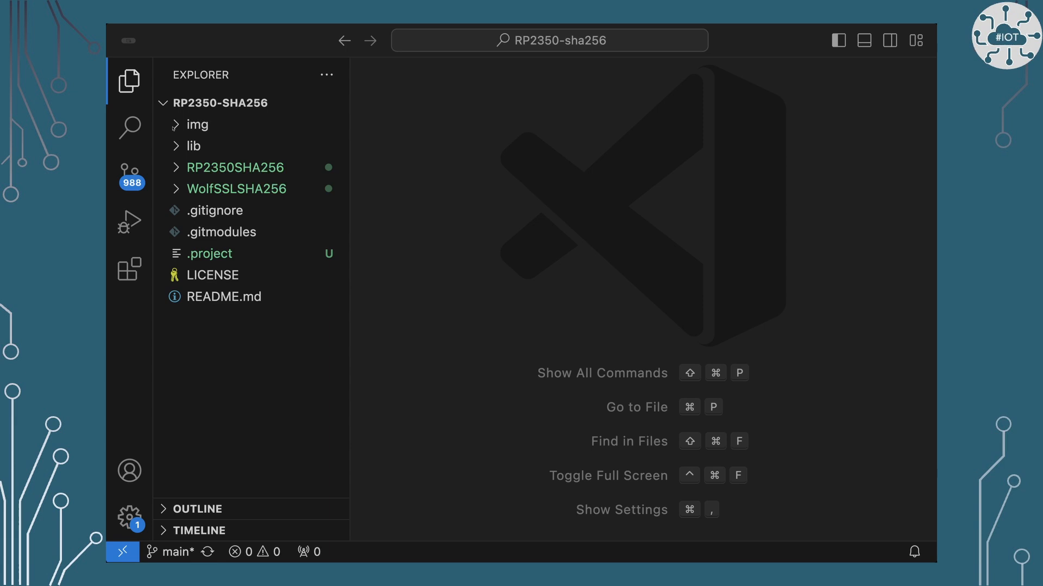
Expand the img folder, view its data.h byte-array header, then close it
left_click(197, 124)
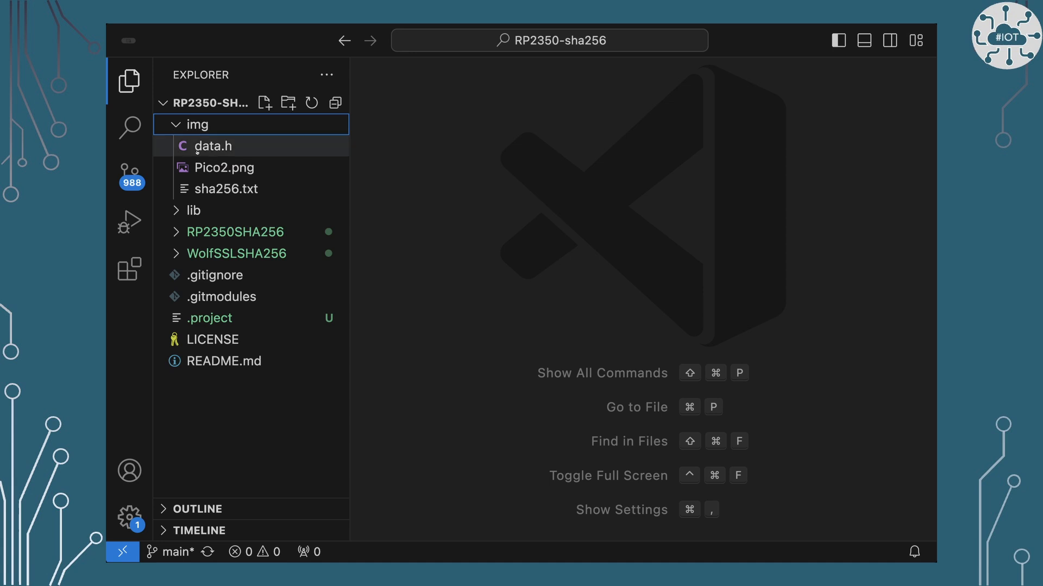
mouse_move(224, 167)
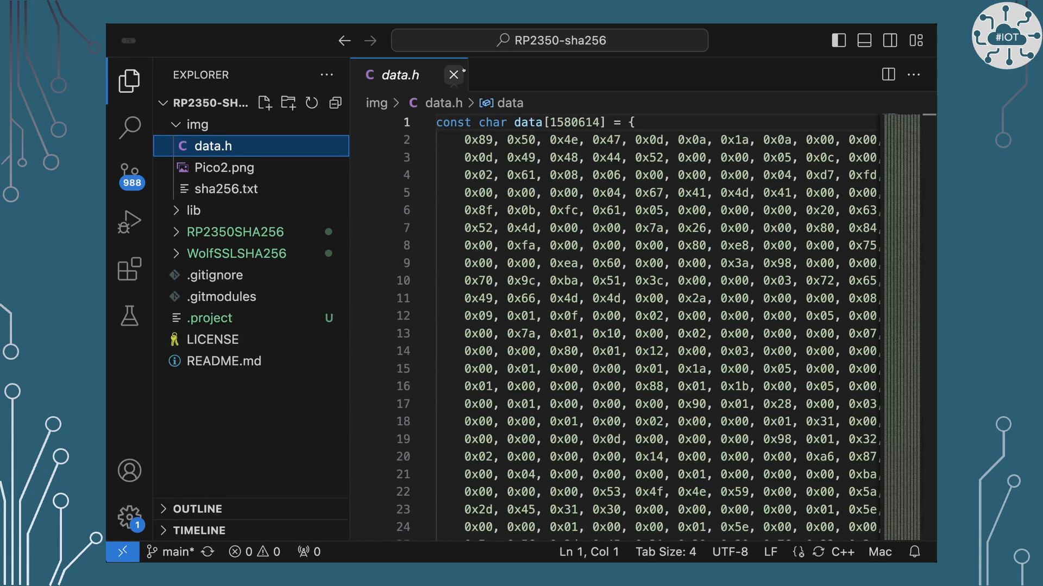
mouse_move(454, 74)
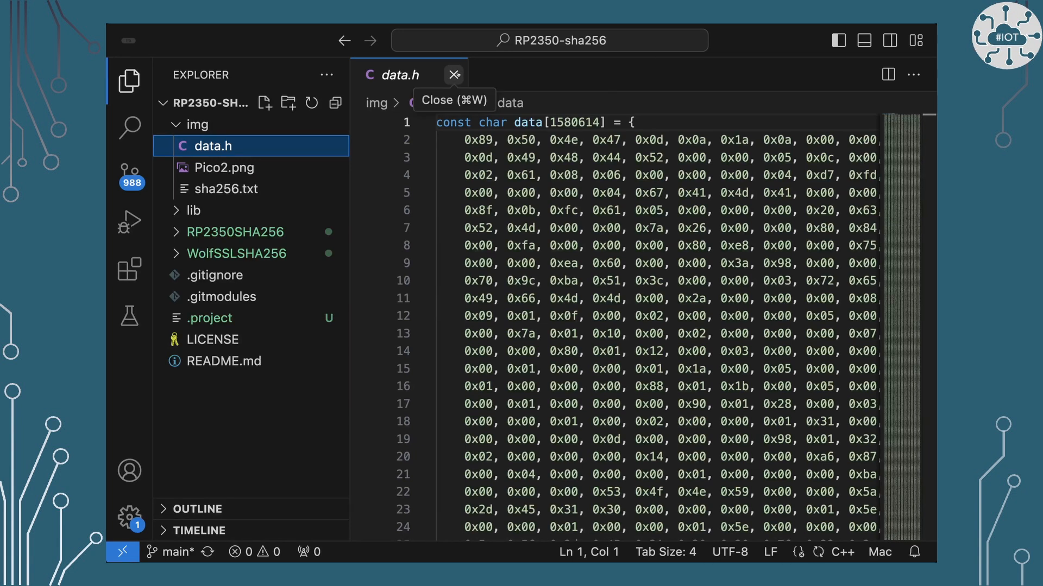
left_click(453, 74)
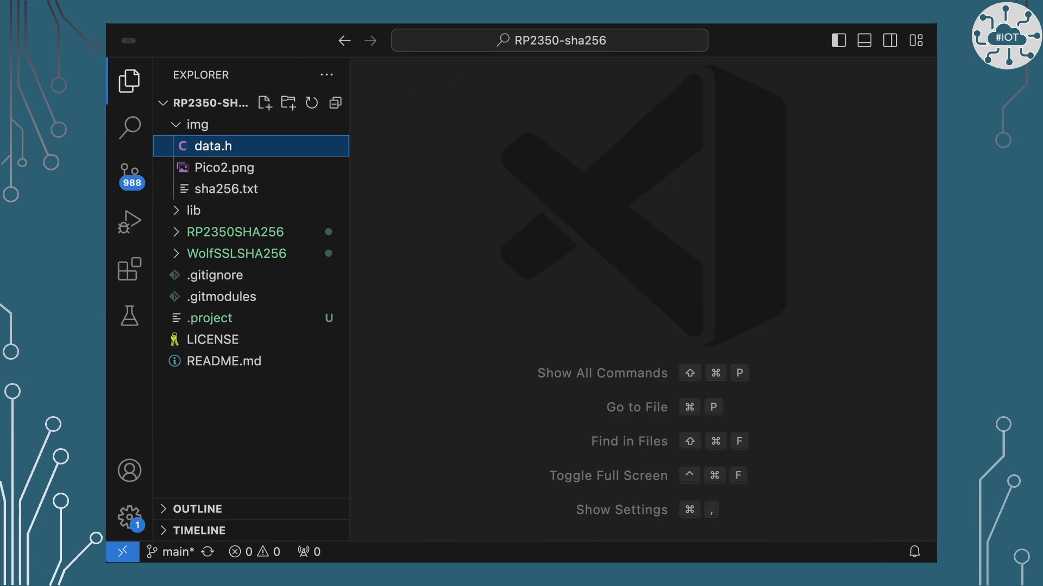
Expand RP2350SHA256, review its CMakeLists.txt setting the pico2 board and rp2350 platform, then close it
left_click(235, 231)
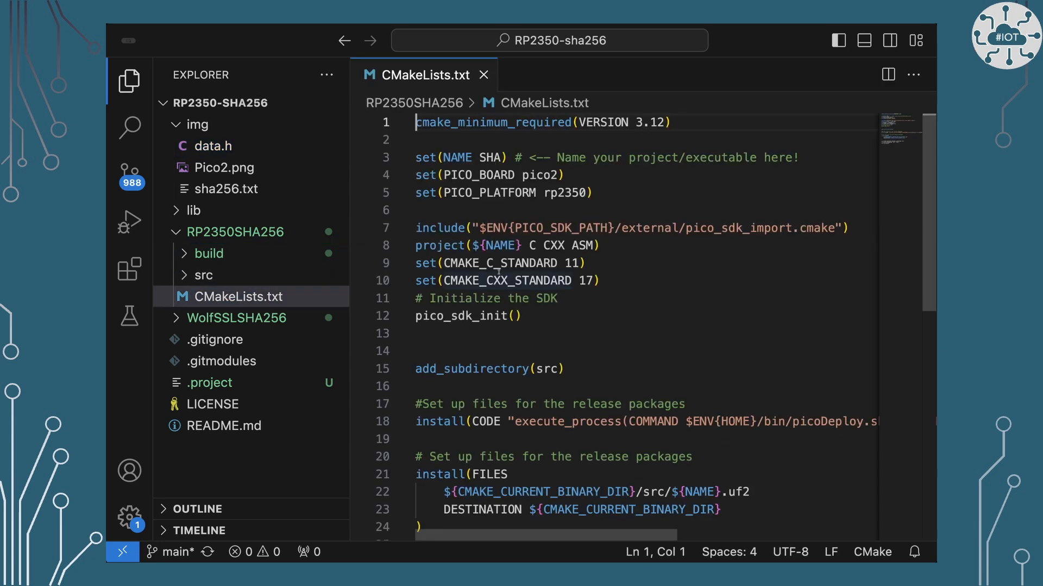
scroll("down", 3)
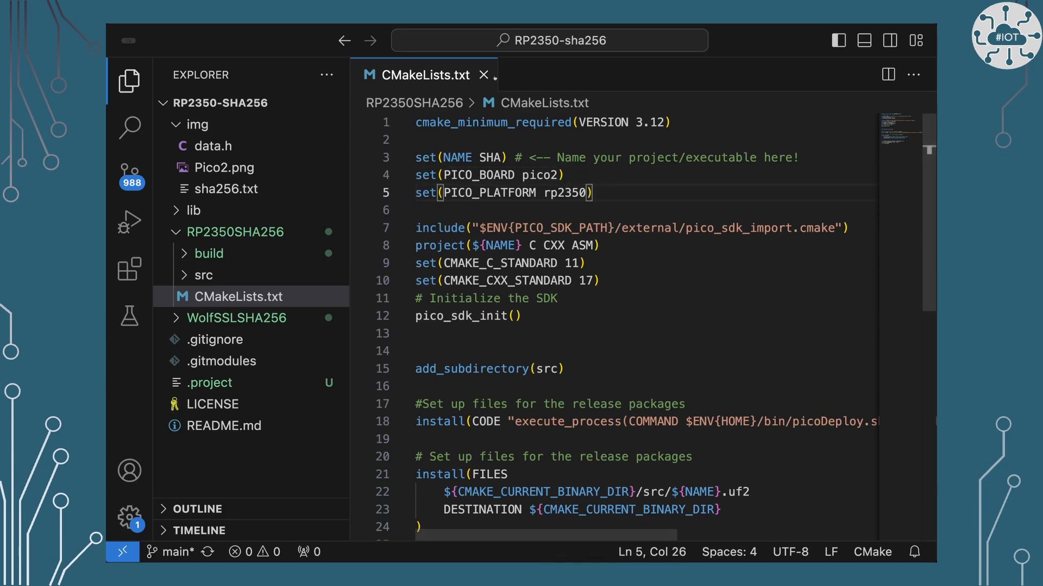
mouse_move(484, 75)
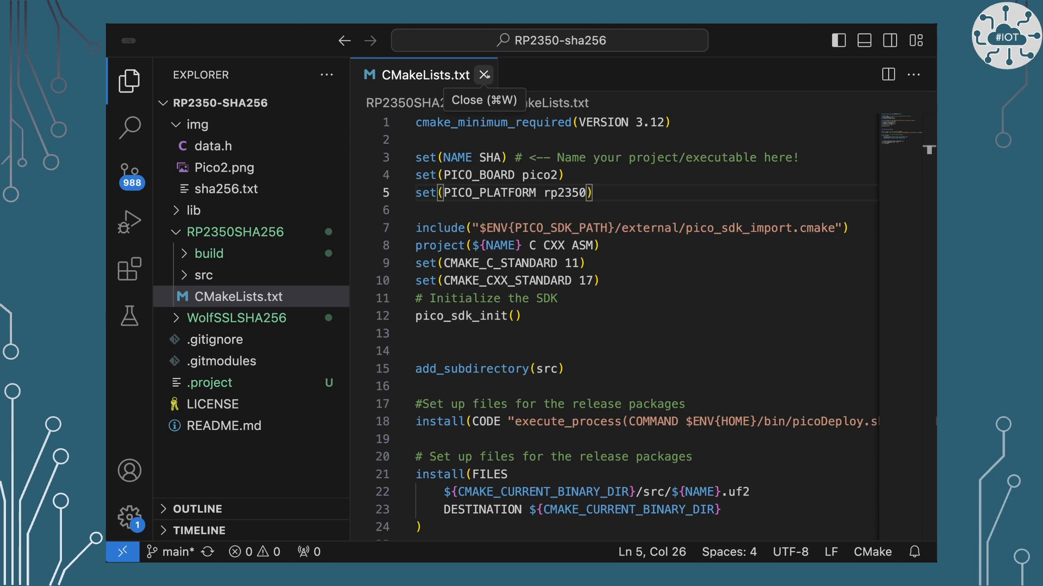
left_click(484, 73)
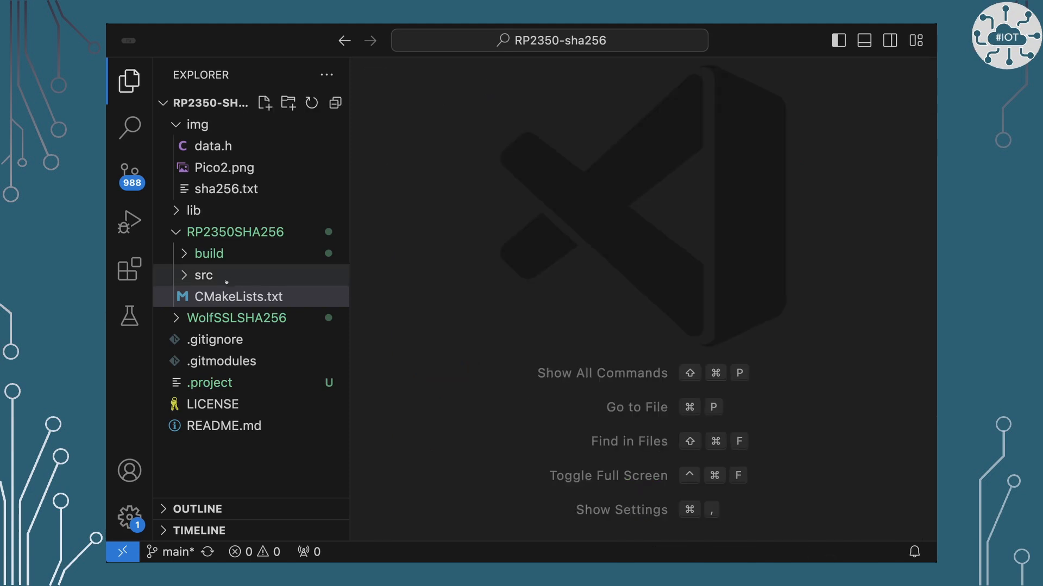
Expand src, review its CMakeLists.txt linking pico_stdlib and pico_sha256 with UART pins 17/16, then close it
left_click(203, 276)
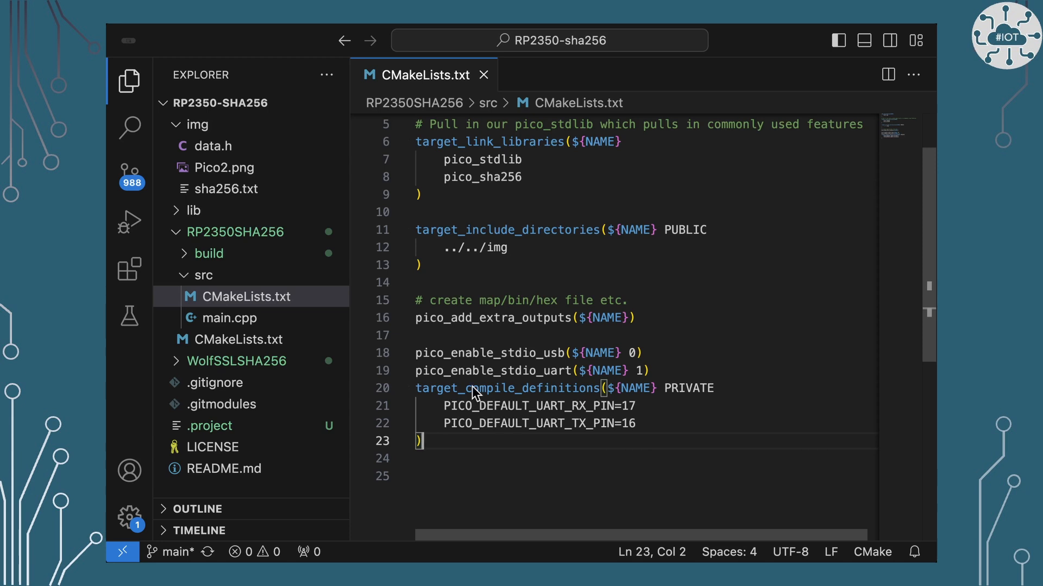
mouse_move(506, 387)
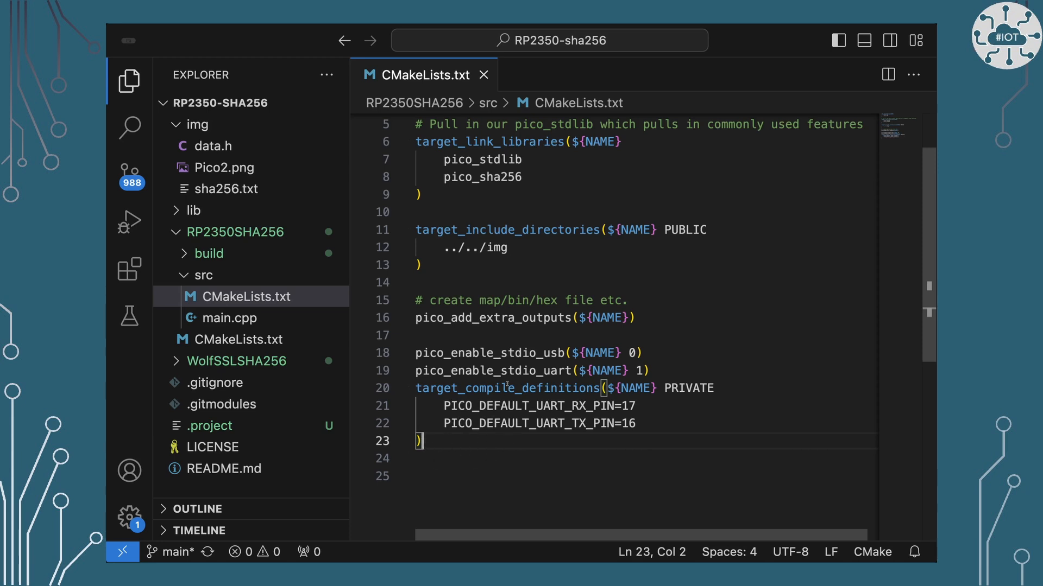
double_click(504, 388)
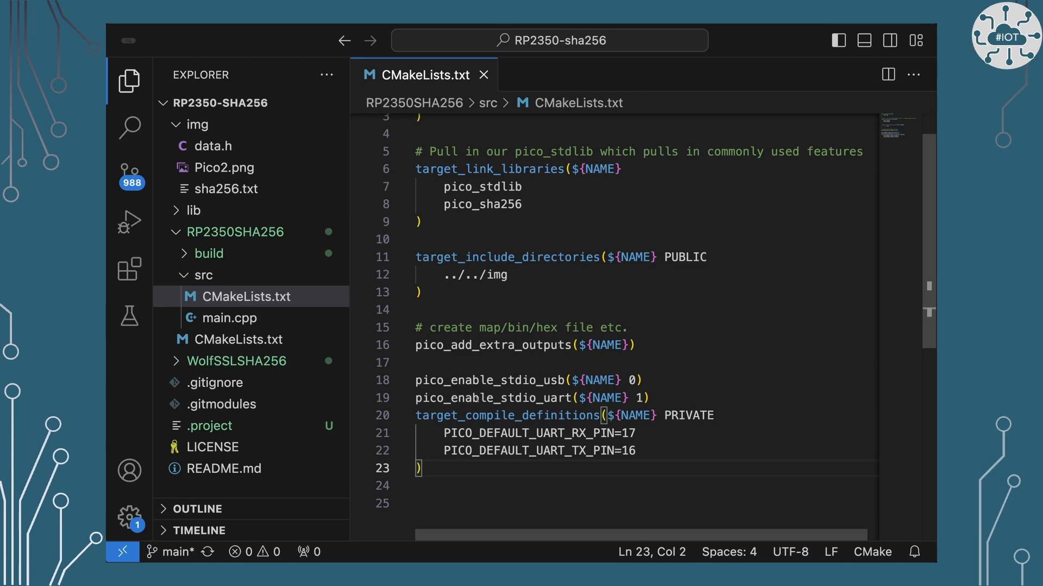
left_click(484, 75)
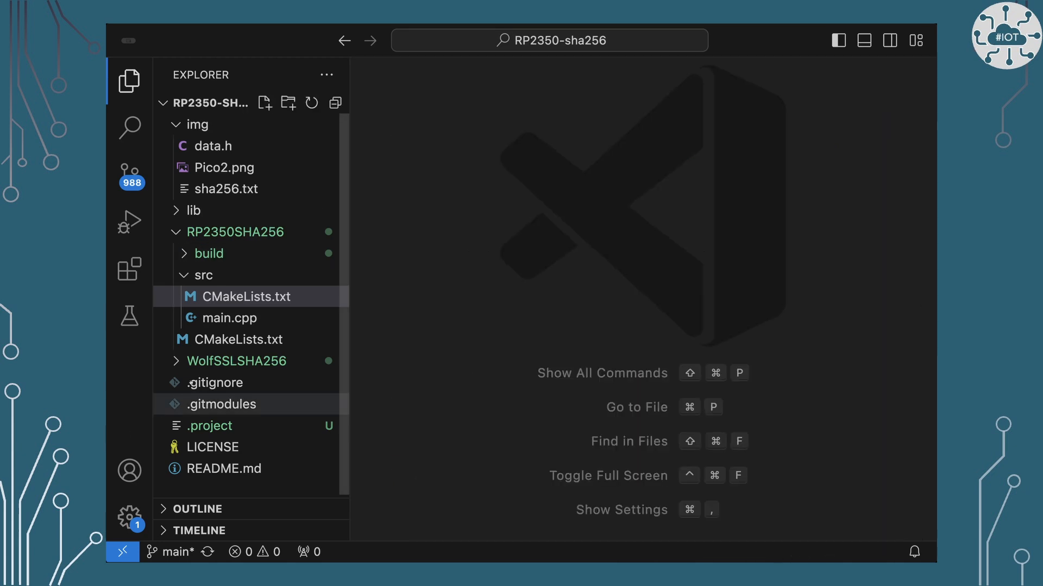
Open src/main.cpp and read through the pico_sha256 hashing, result printing, timing and LED loop
double_click(228, 318)
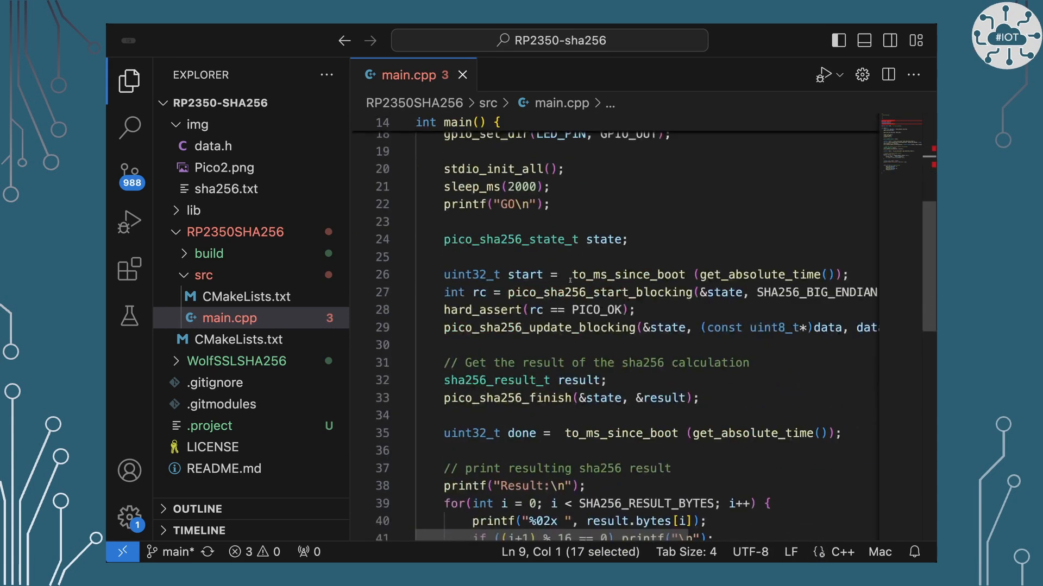
left_click(509, 328)
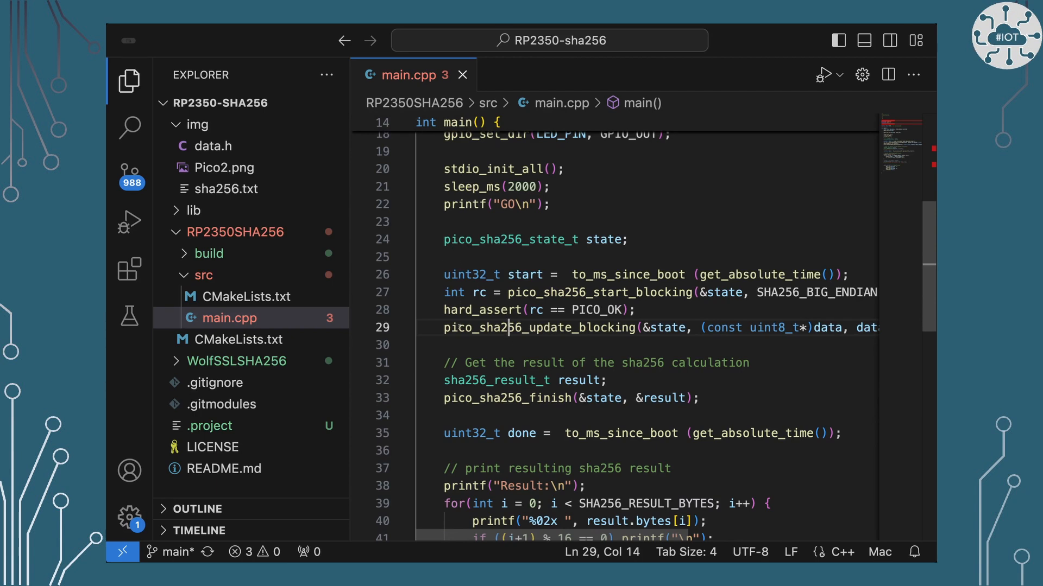
scroll("down", 3)
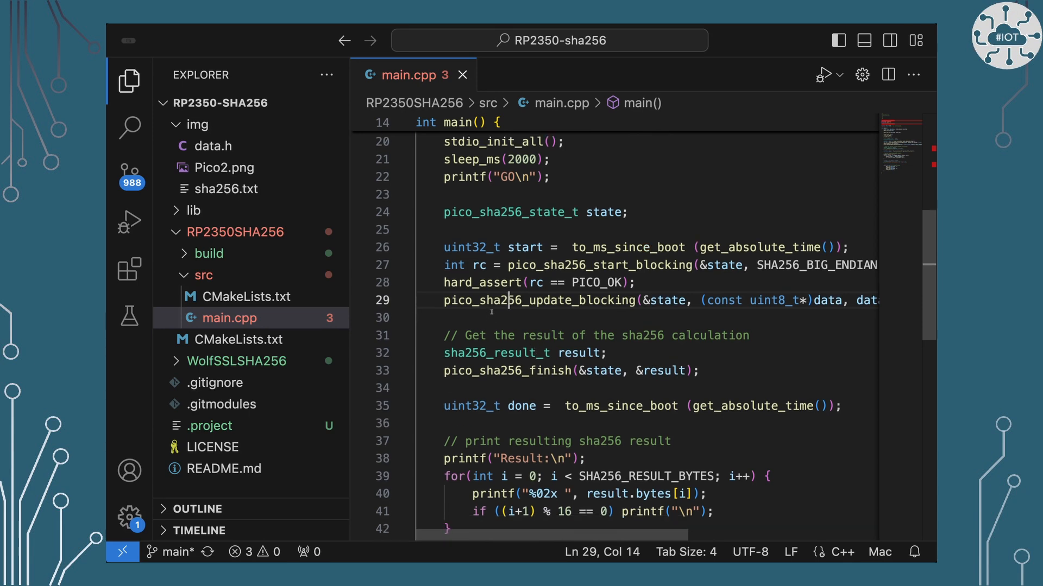
double_click(600, 265)
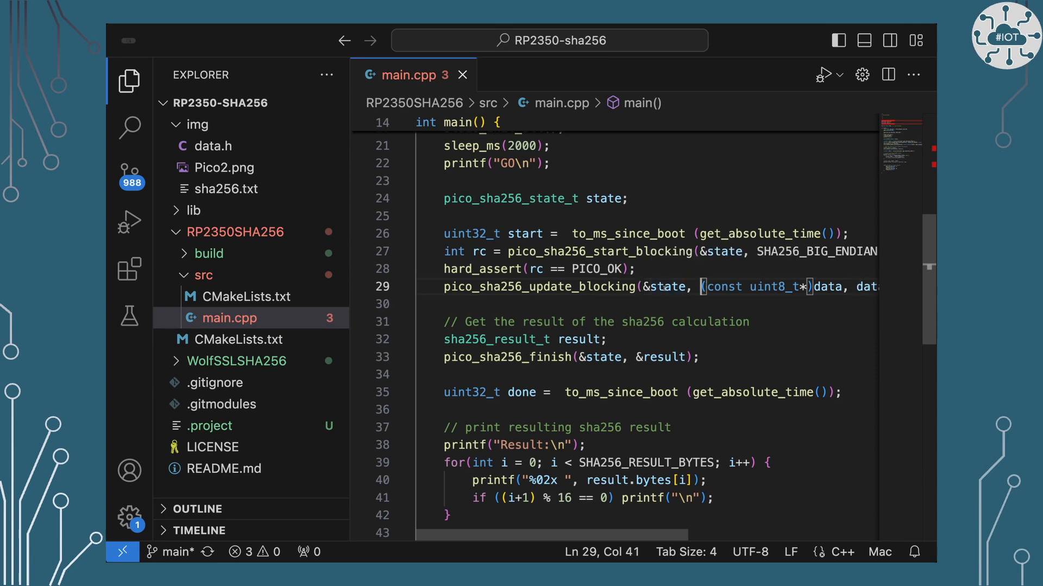
mouse_move(666, 287)
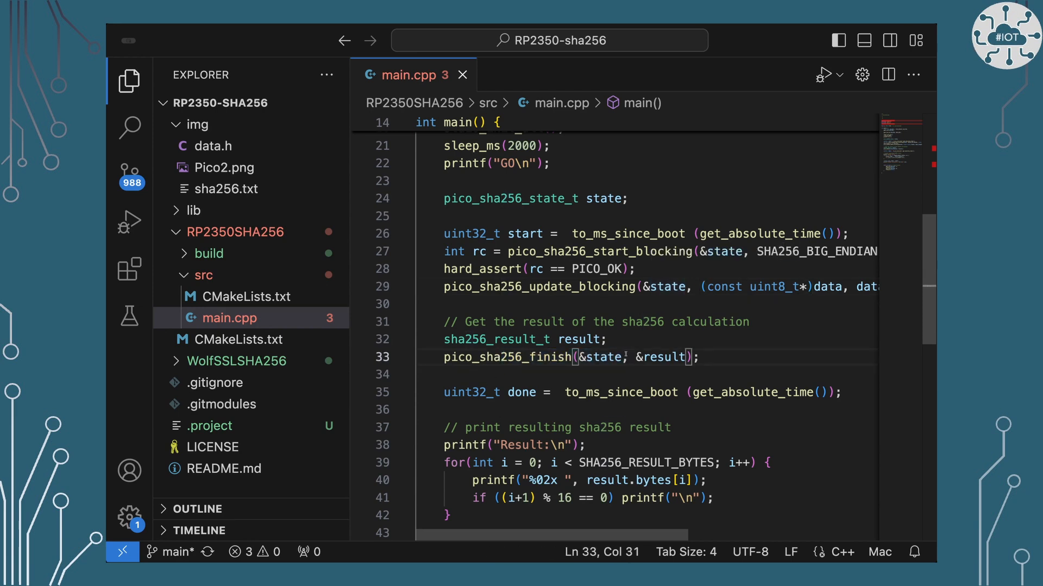
scroll("down", 3)
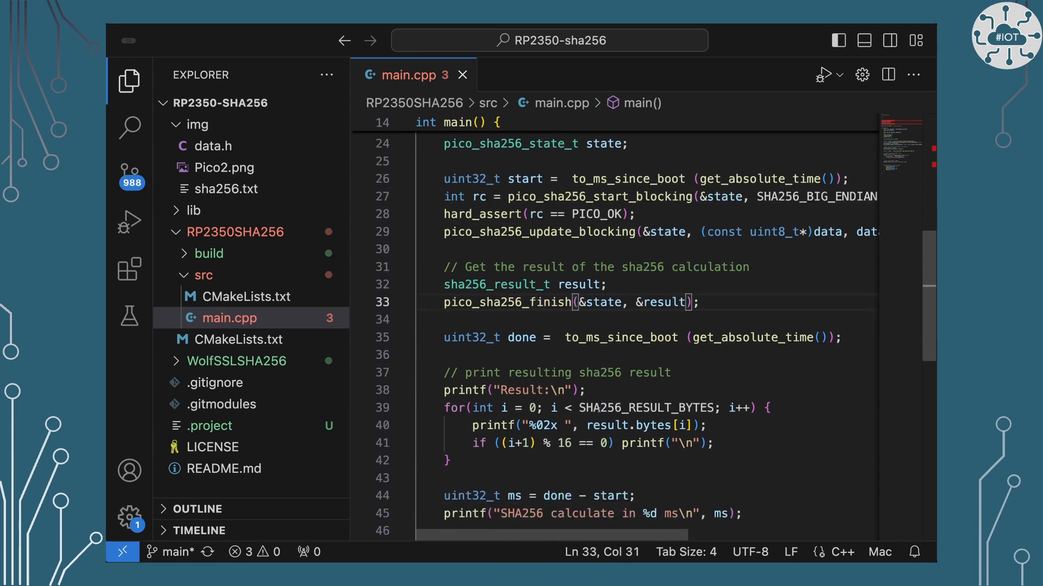
scroll("down", 3)
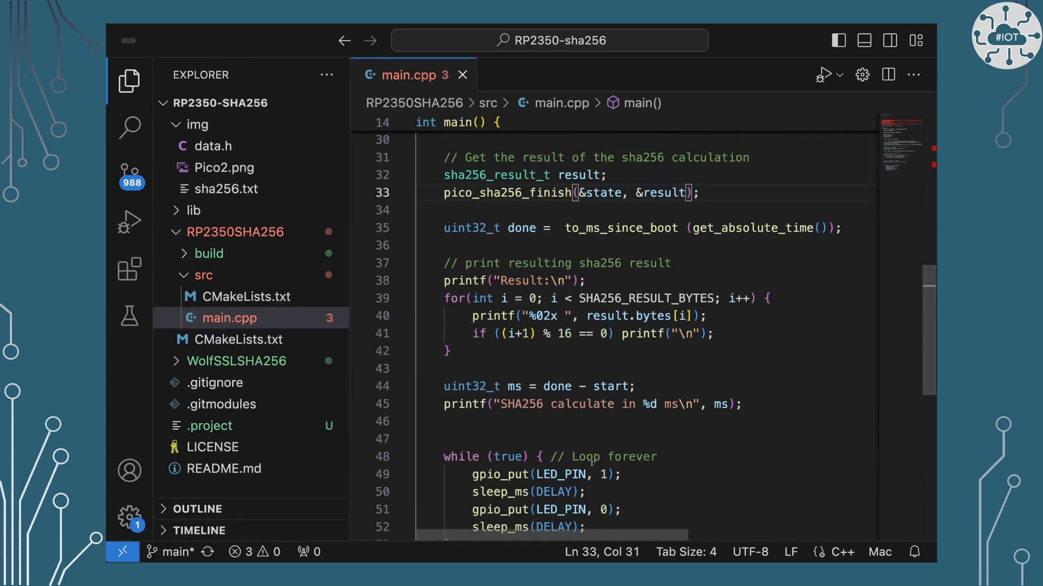
mouse_move(564, 422)
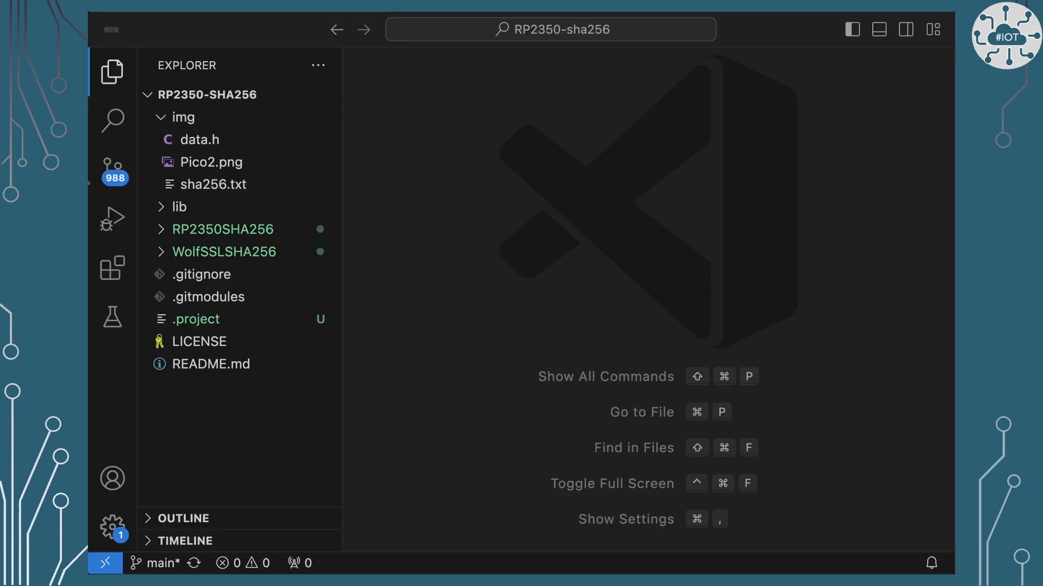
Expand WolfSSLSHA256 to reveal build, port, src, CMakeLists.txt and wolfssl_import.cmake
left_click(224, 252)
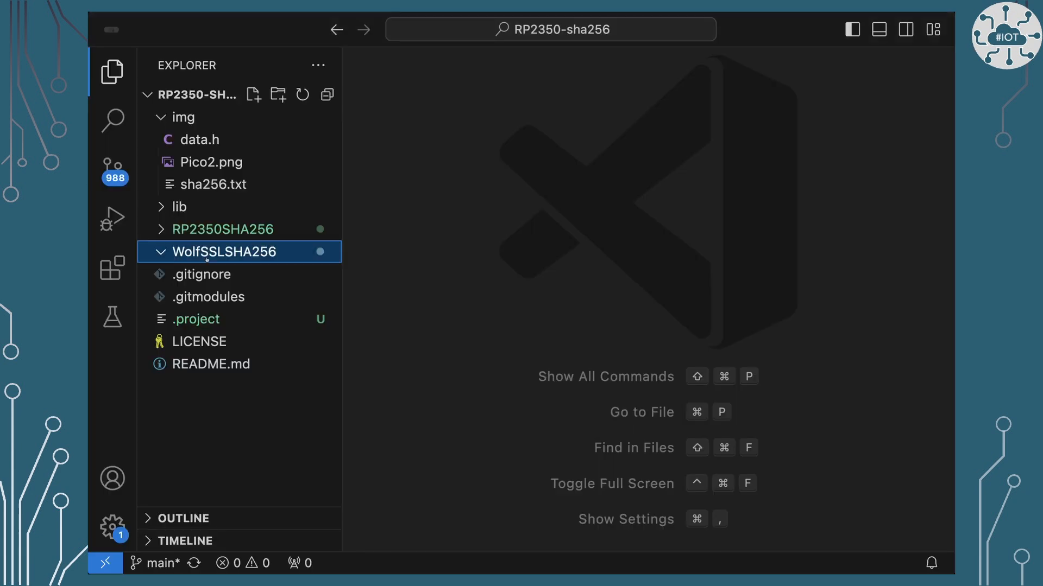
left_click(224, 252)
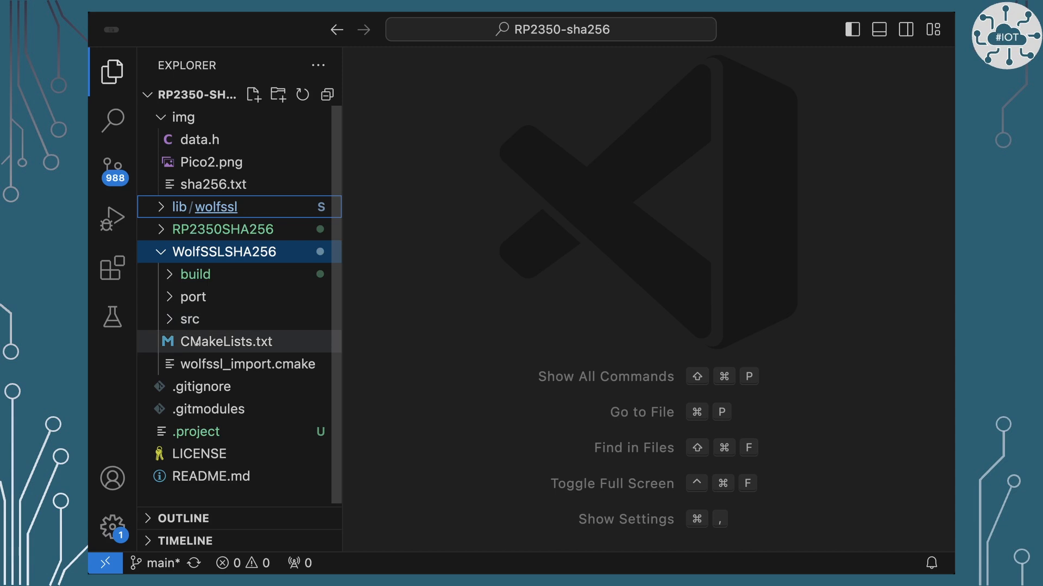
Open WolfSSLSHA256's CMakeLists.txt, select wolfssl_import in its include line, and open wolfssl_import.cmake
double_click(226, 341)
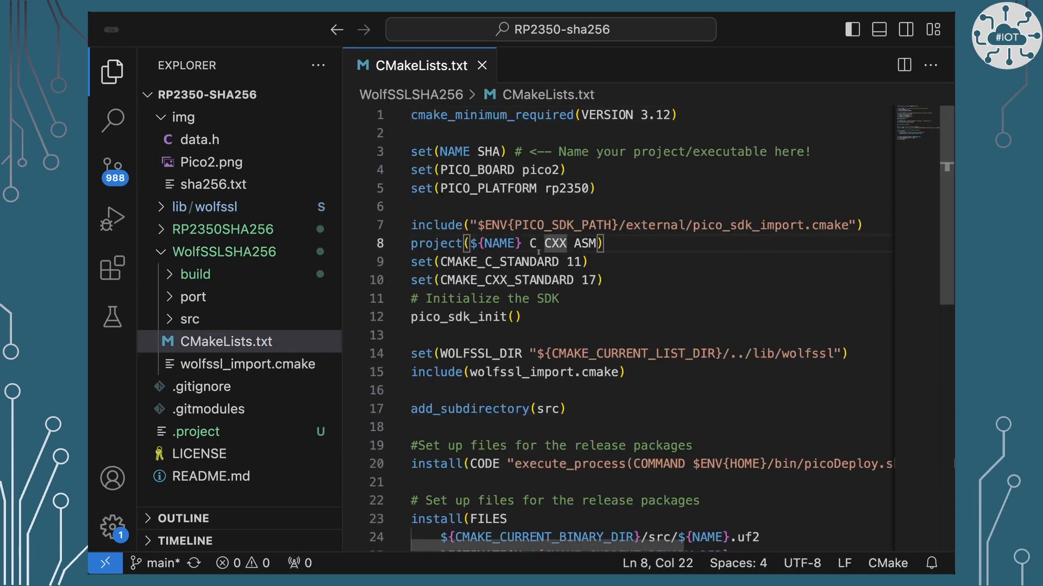
scroll("down", 3)
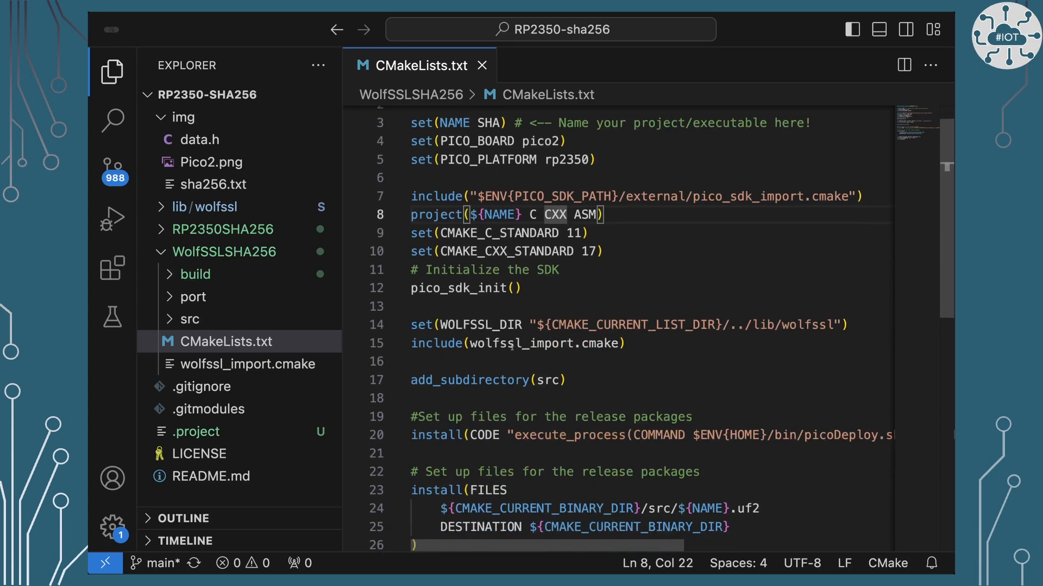
double_click(519, 343)
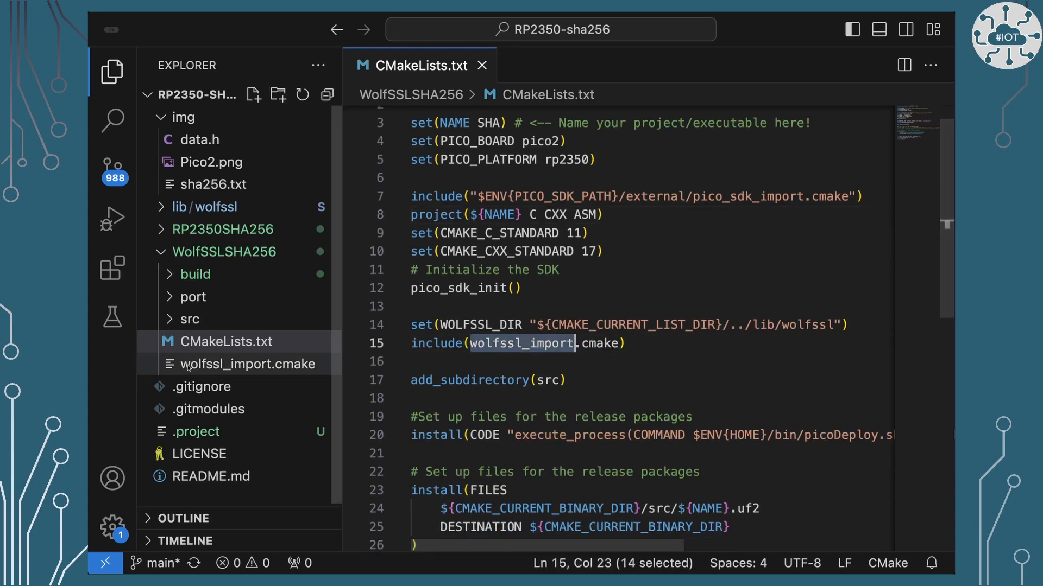
double_click(248, 365)
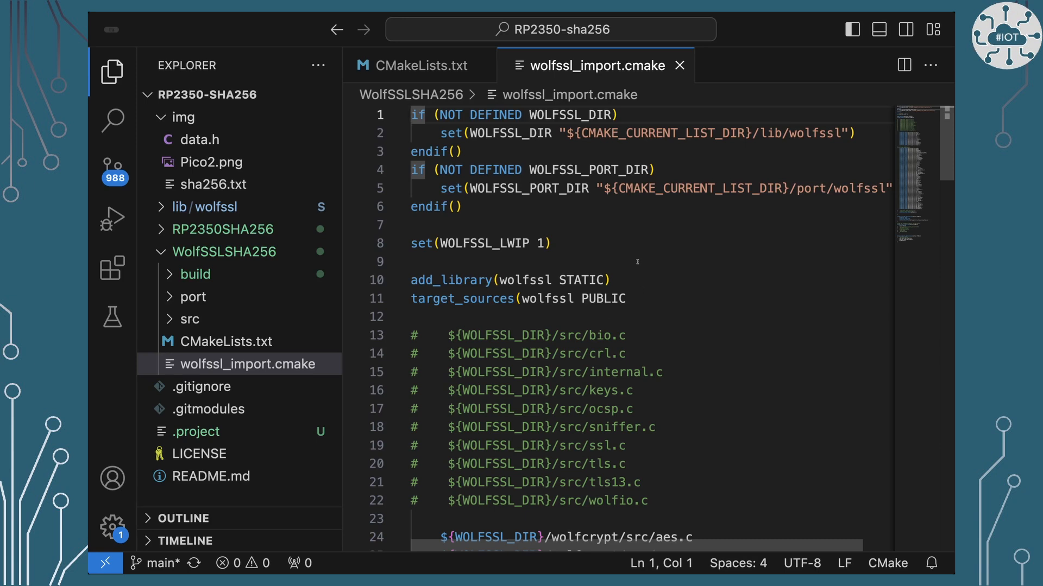
Scroll through wolfssl_import.cmake's WOLFSSL_DIR definition and static wolfssl library source lists
scroll("down", 3)
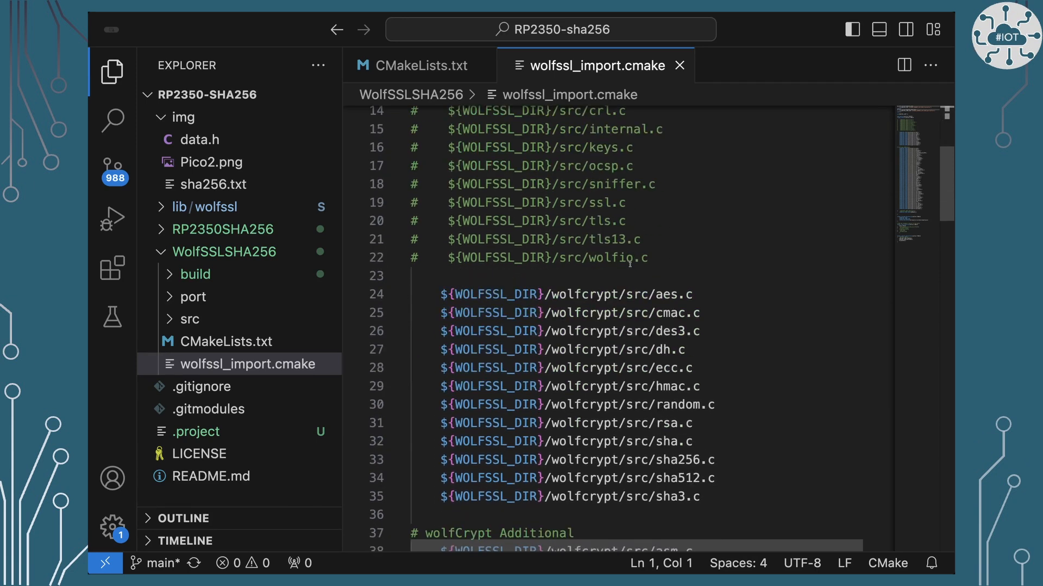
scroll("down", 3)
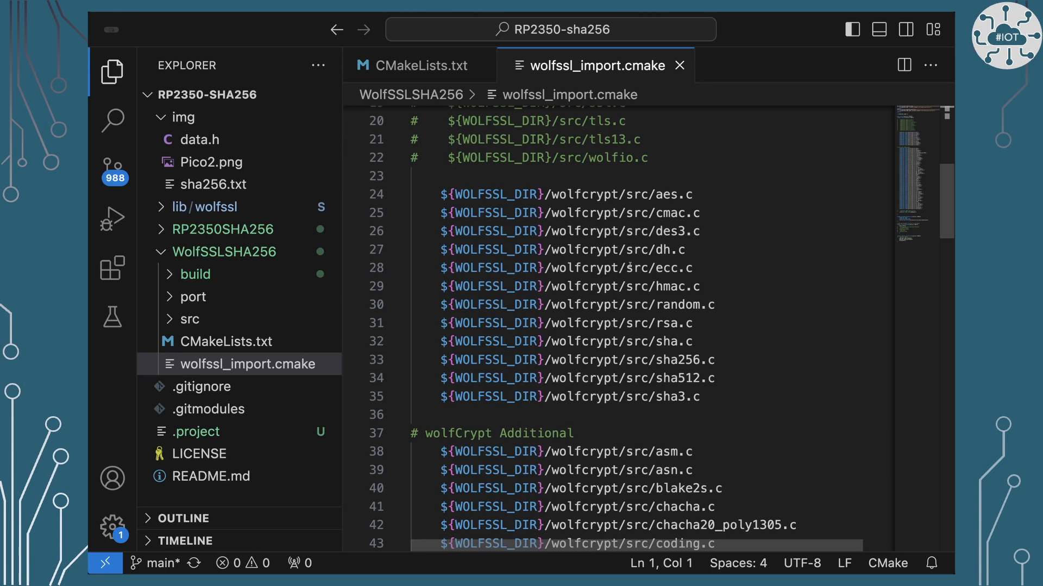
scroll("down", 3)
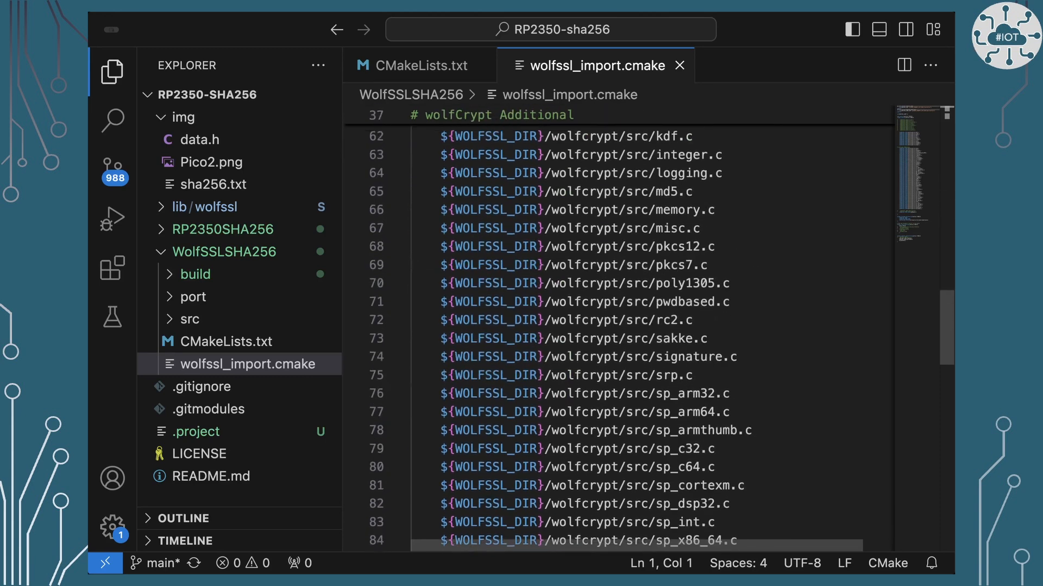
scroll("down", 3)
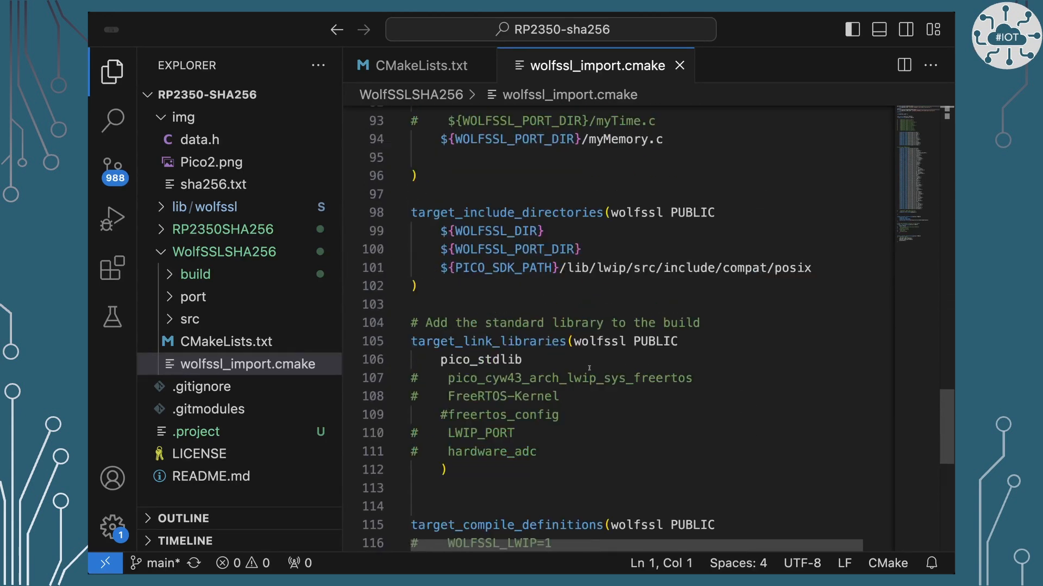
scroll("down", 3)
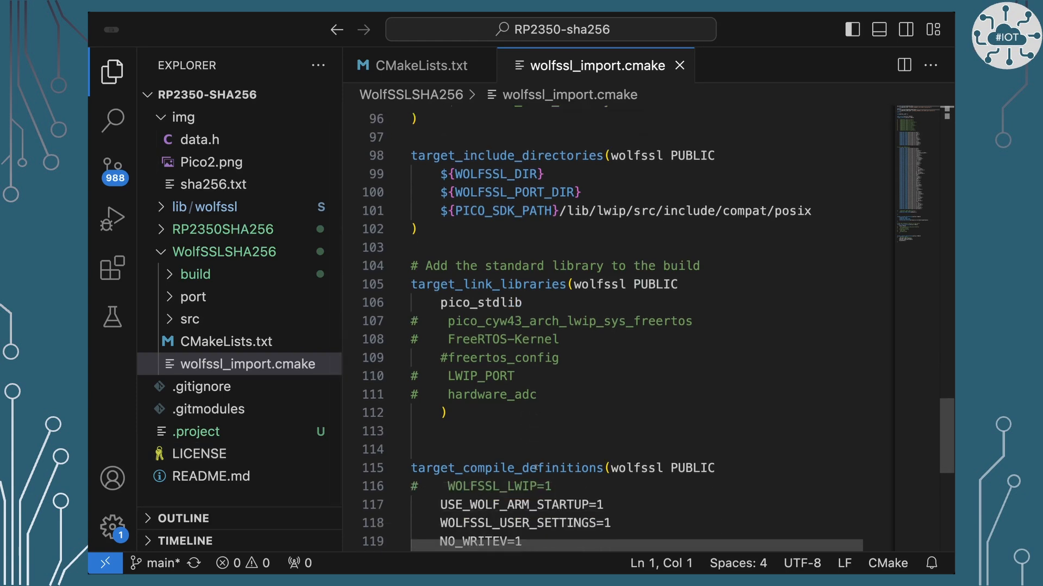
scroll("down", 3)
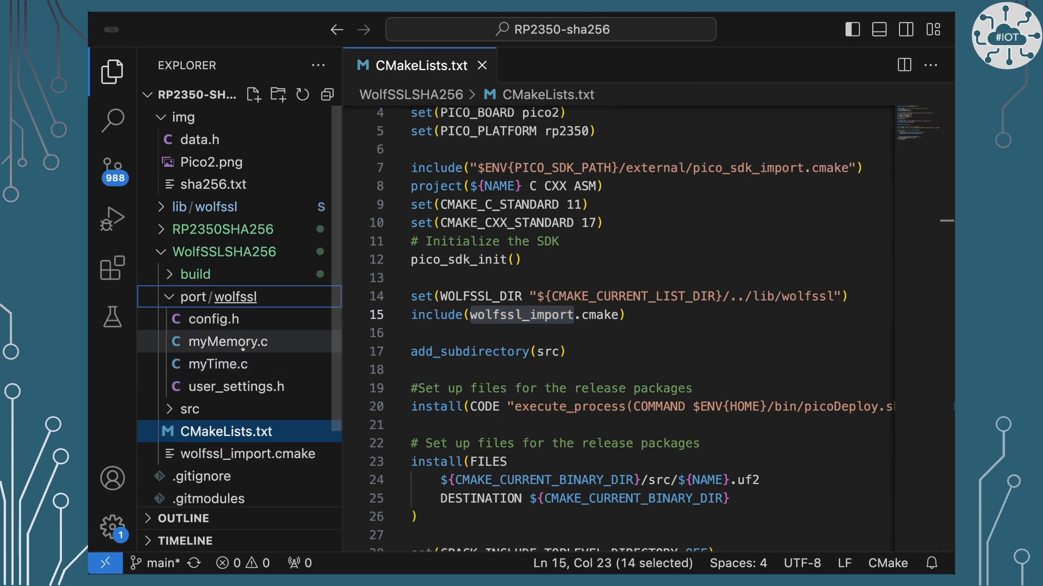
Review myMemory.c's custom malloc, free and realloc wrappers, close it, and expand the src folder
double_click(228, 341)
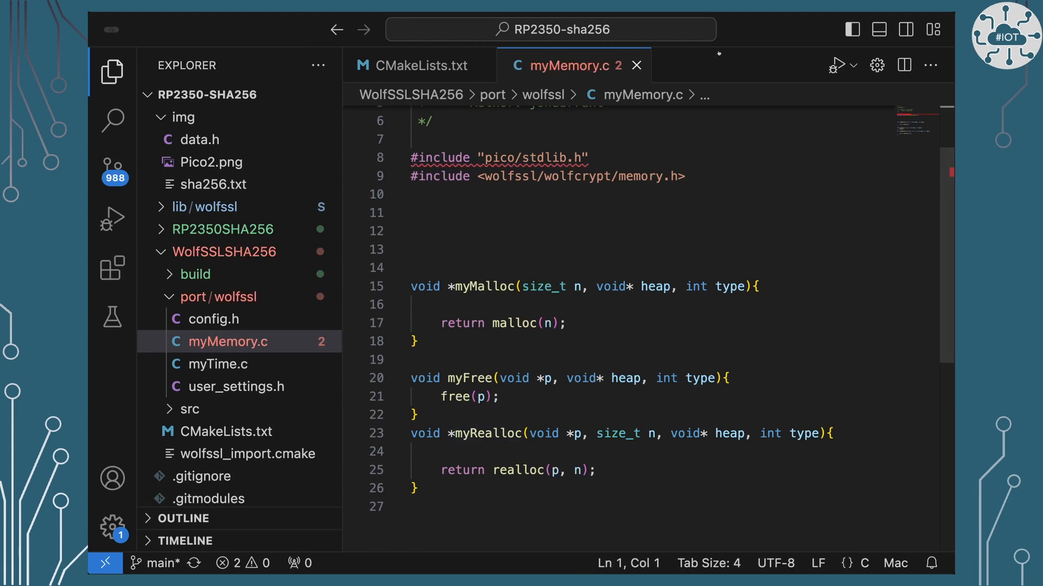
mouse_move(636, 66)
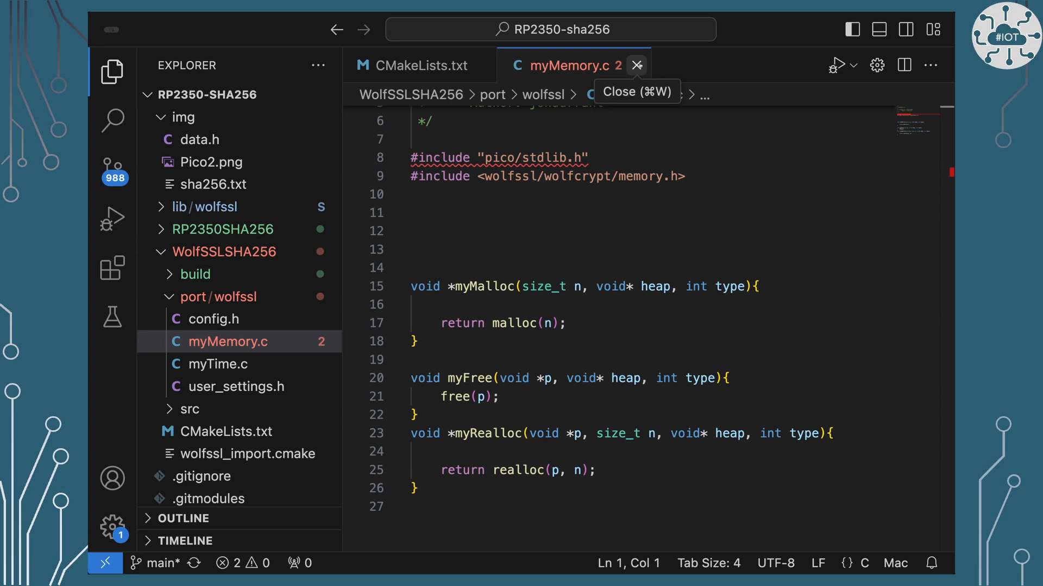
left_click(635, 66)
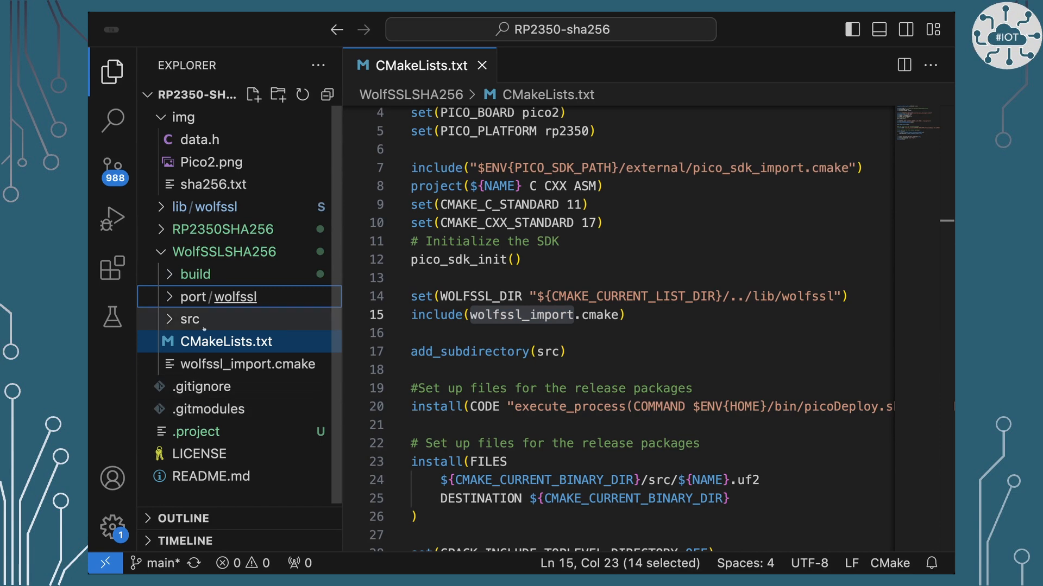
left_click(189, 319)
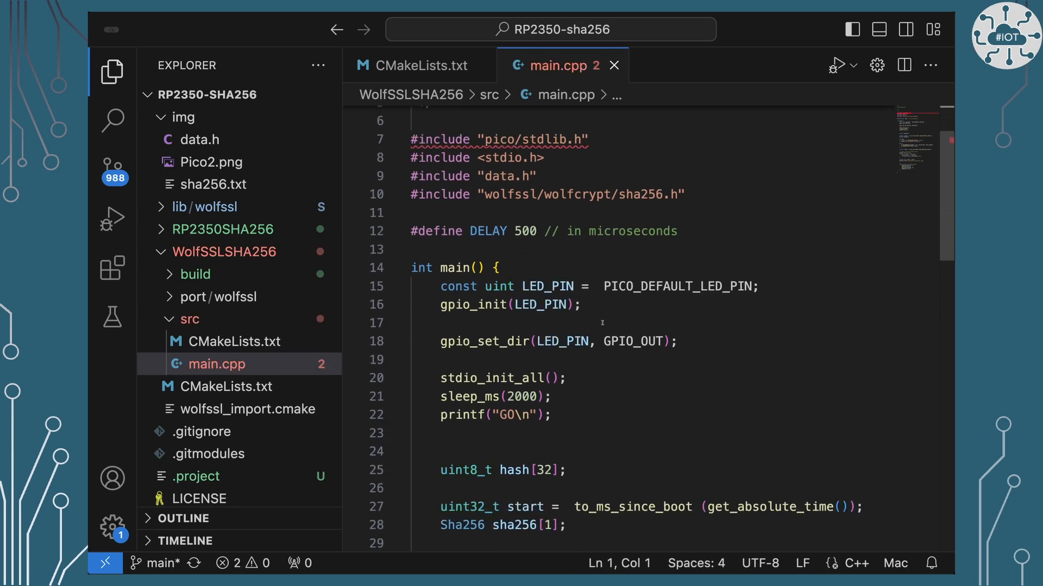
Read through WolfSSLSHA256 main.cpp's wc_Sha256 hashing, result printing, timing and LED blinking loop
scroll("down", 3)
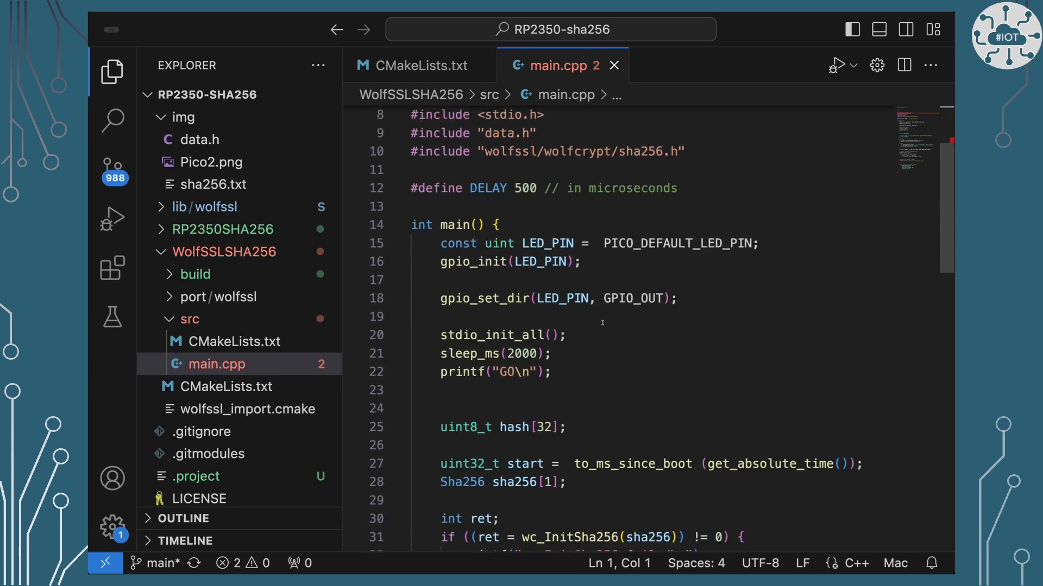
scroll("down", 3)
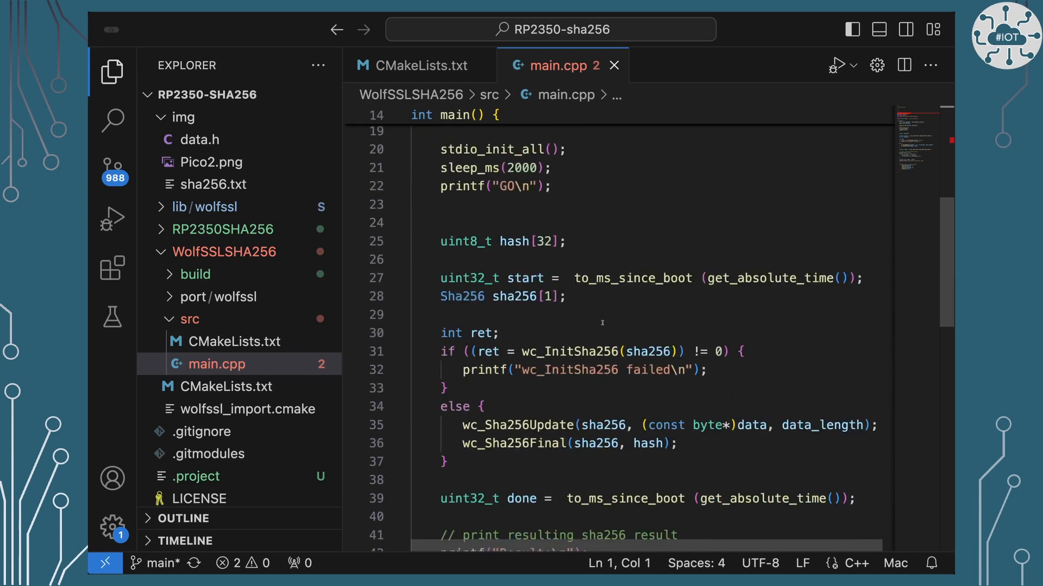
scroll("down", 3)
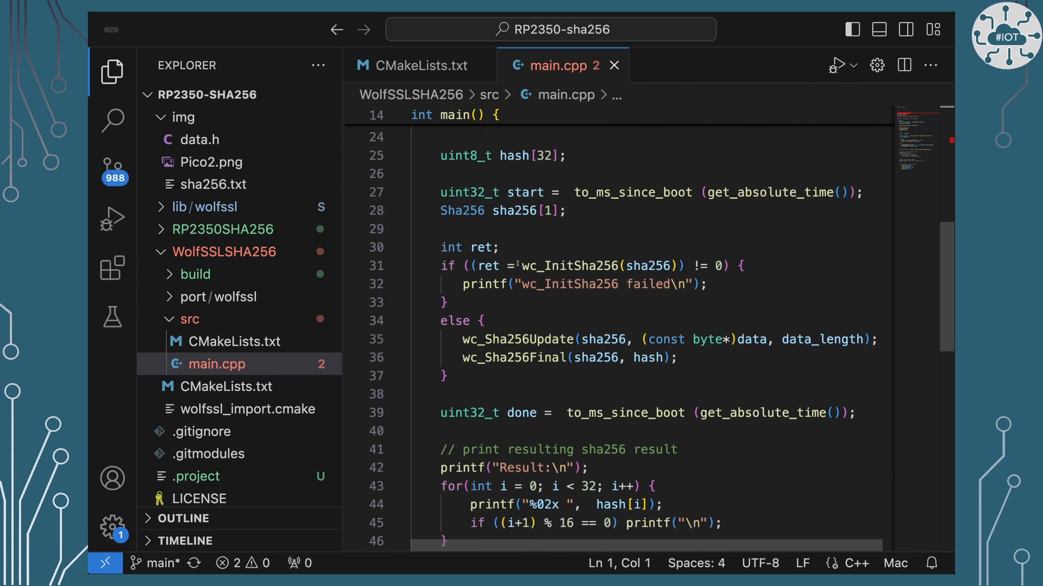
scroll("down", 3)
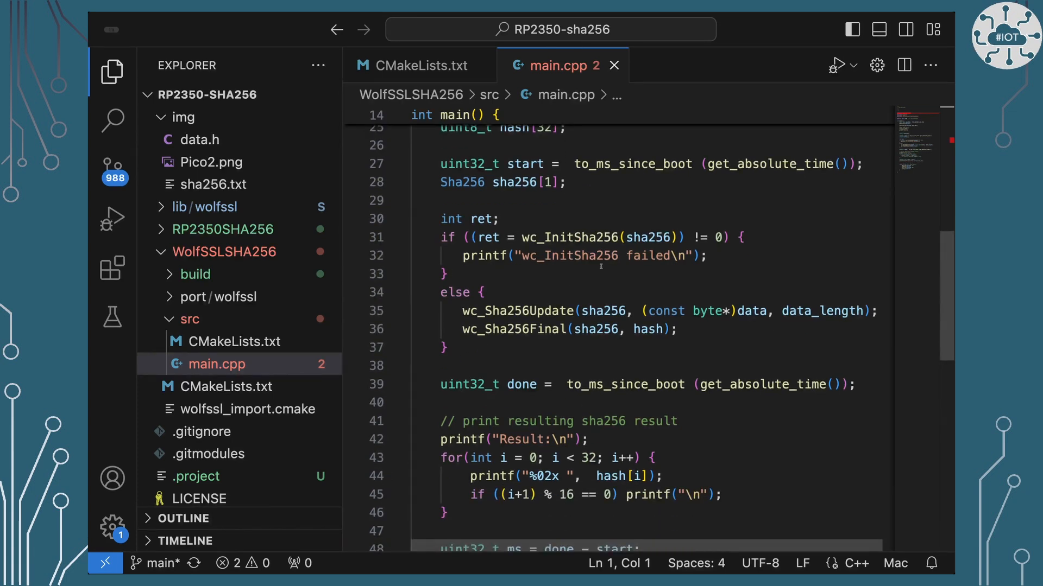
scroll("down", 3)
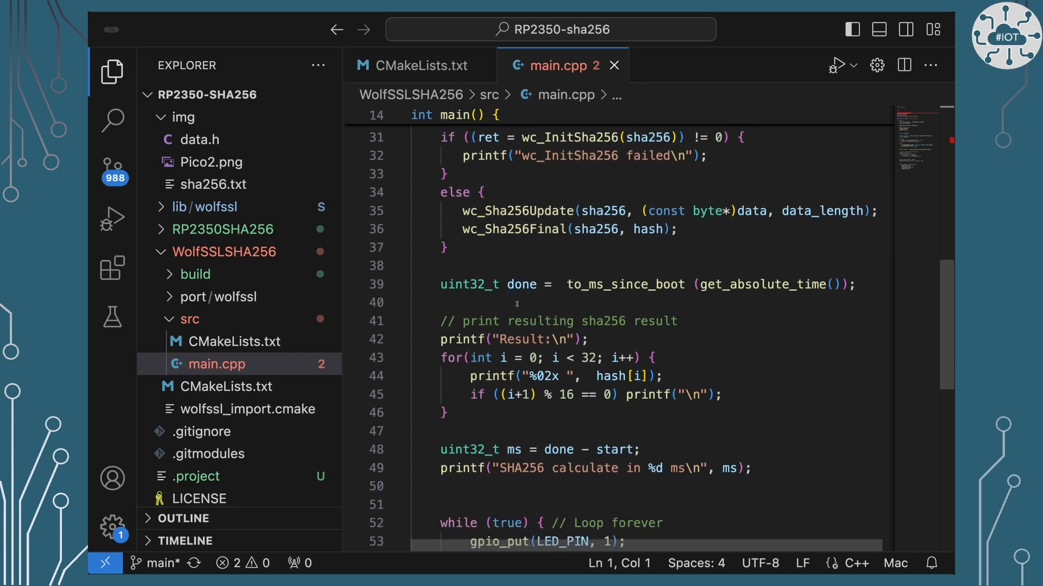
scroll("down", 3)
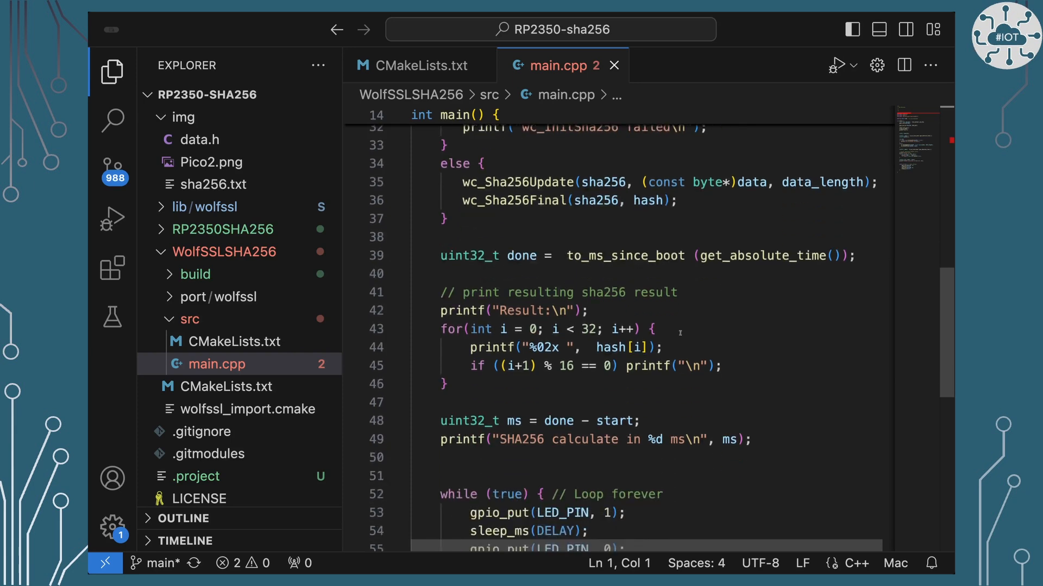
scroll("down", 3)
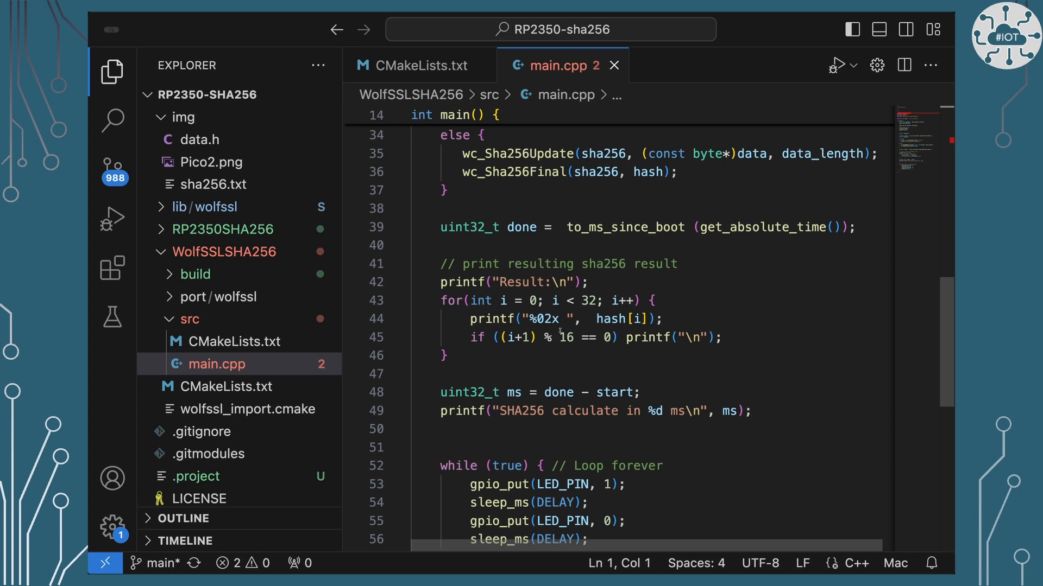
scroll("down", 3)
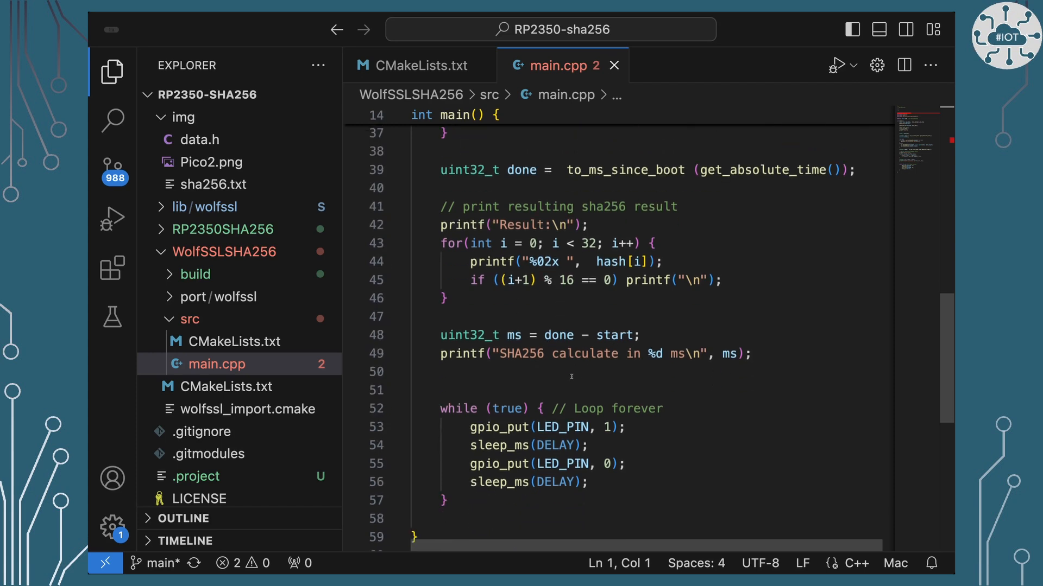